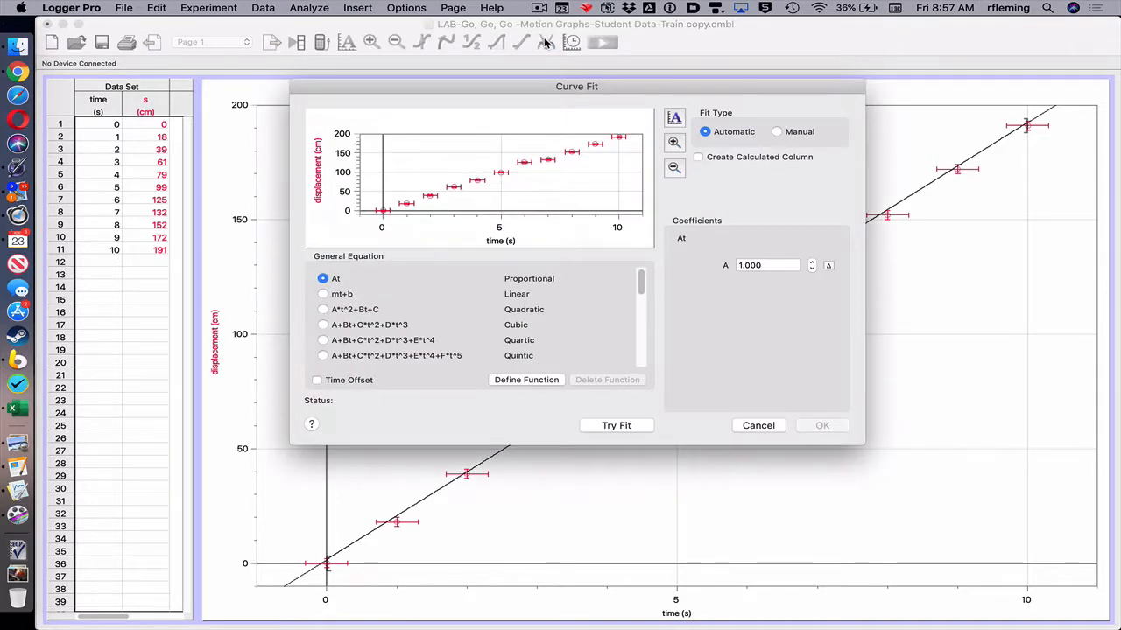
{"action": "mouse_move", "coordinate": [440, 232]}
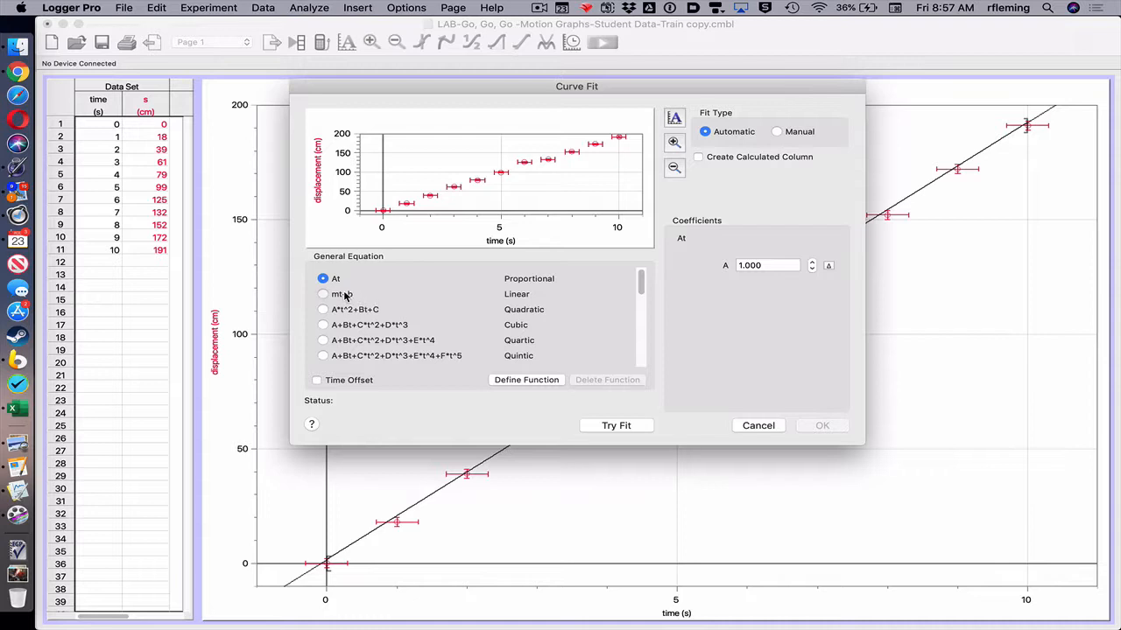
Fit displacement vs time with mt+b, switch to manual and nudge the slope up from 19.07 toward 20.37
{"action": "left_click", "coordinate": [322, 294]}
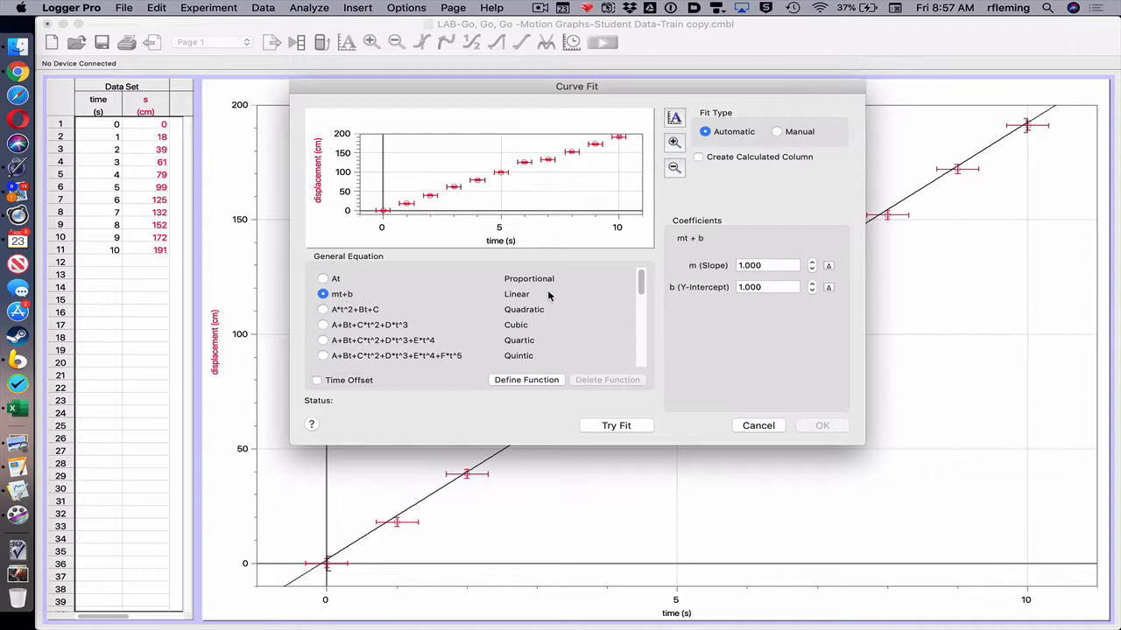
{"action": "mouse_move", "coordinate": [609, 429]}
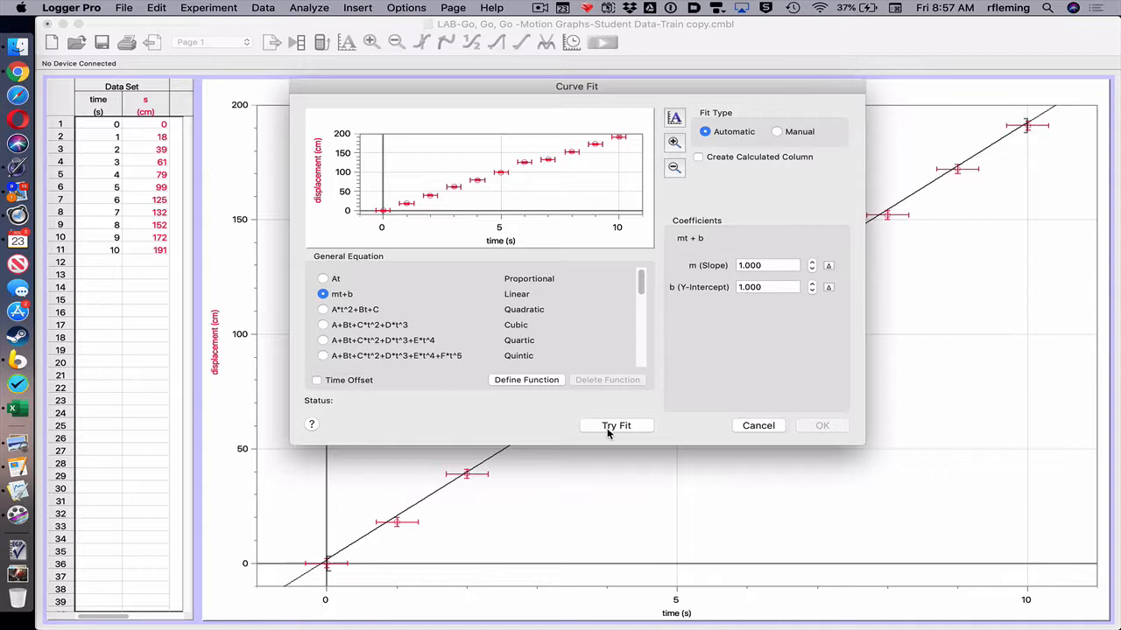
{"action": "left_click", "coordinate": [616, 426]}
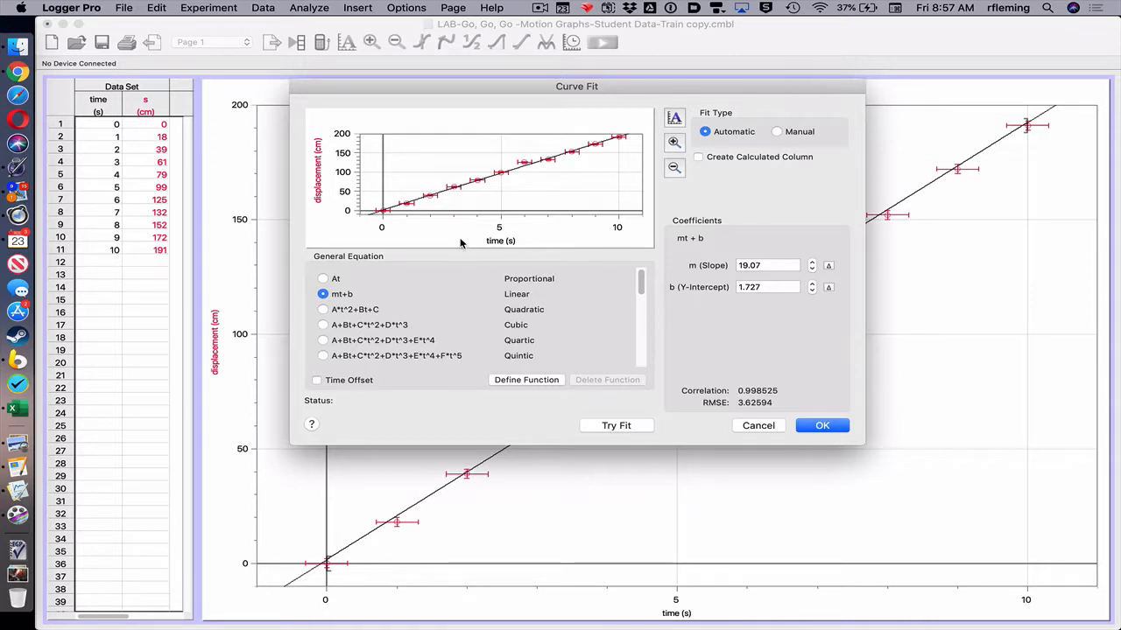
{"action": "left_click", "coordinate": [777, 131]}
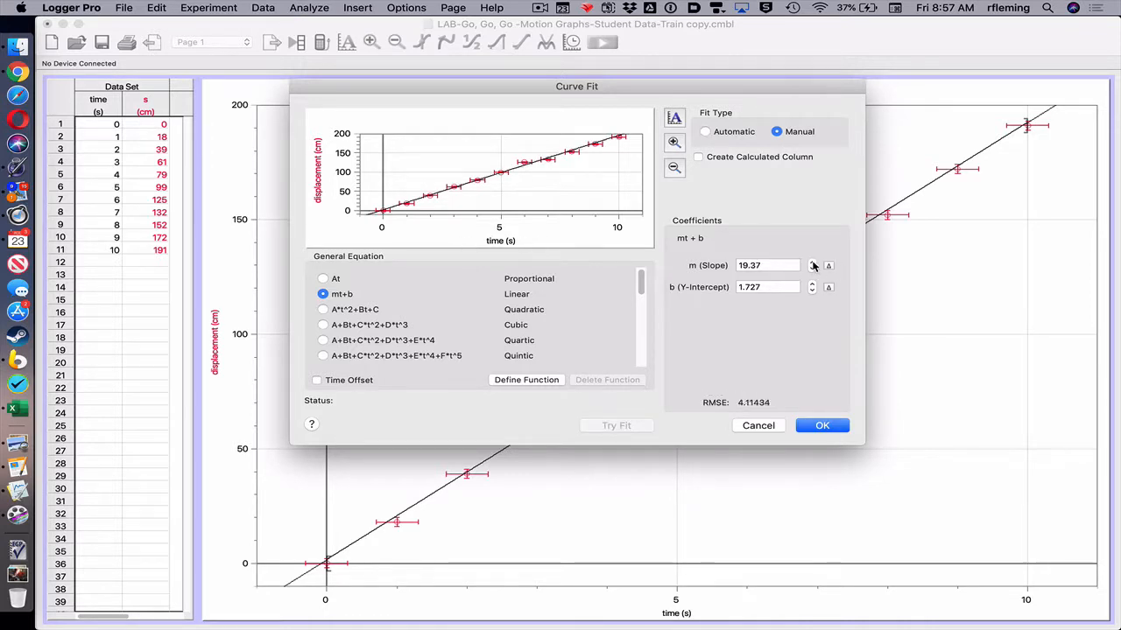
{"action": "left_click", "coordinate": [812, 263]}
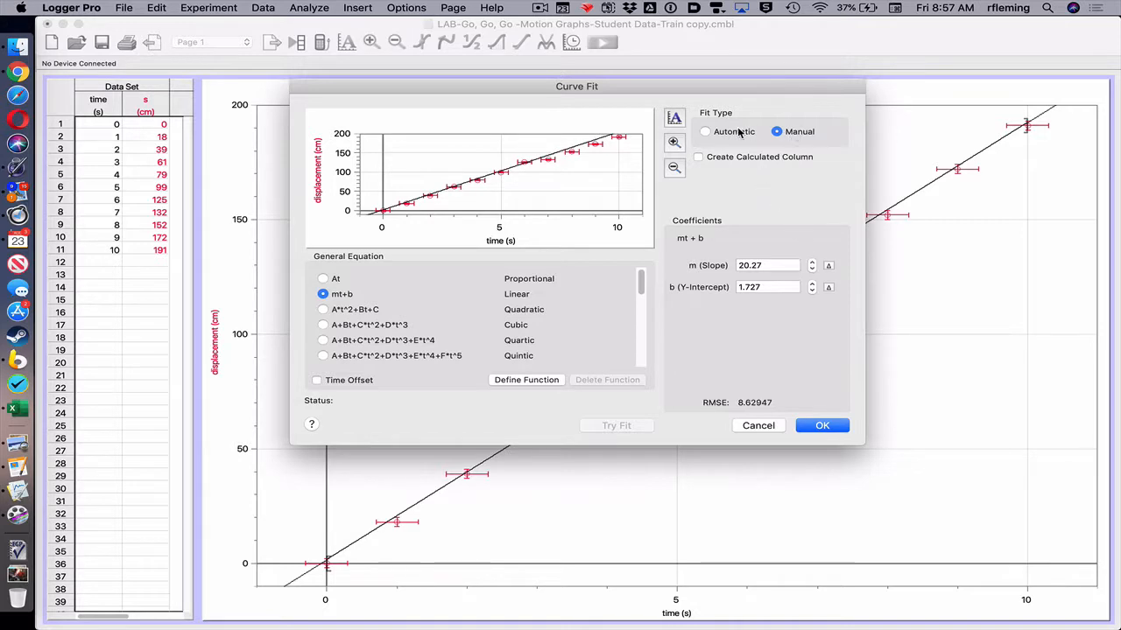
{"action": "mouse_move", "coordinate": [756, 426]}
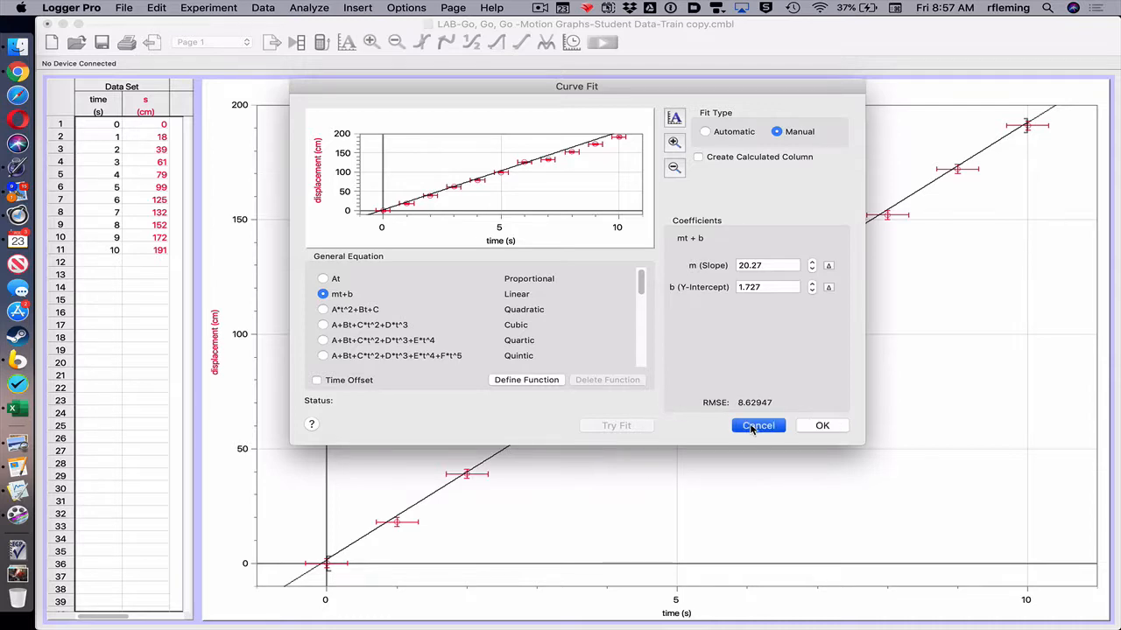
Discard that fit, redo the linear fit, set a manual slope of about 20.07 cm/s and apply it to the graph
{"action": "left_click", "coordinate": [704, 132]}
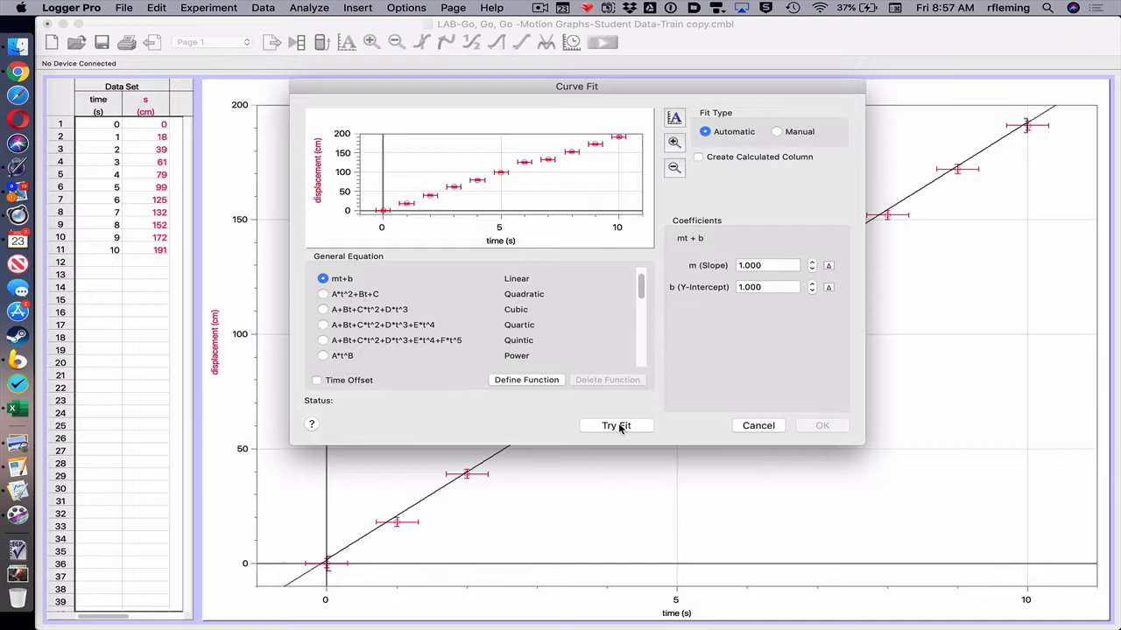
{"action": "left_click", "coordinate": [777, 132]}
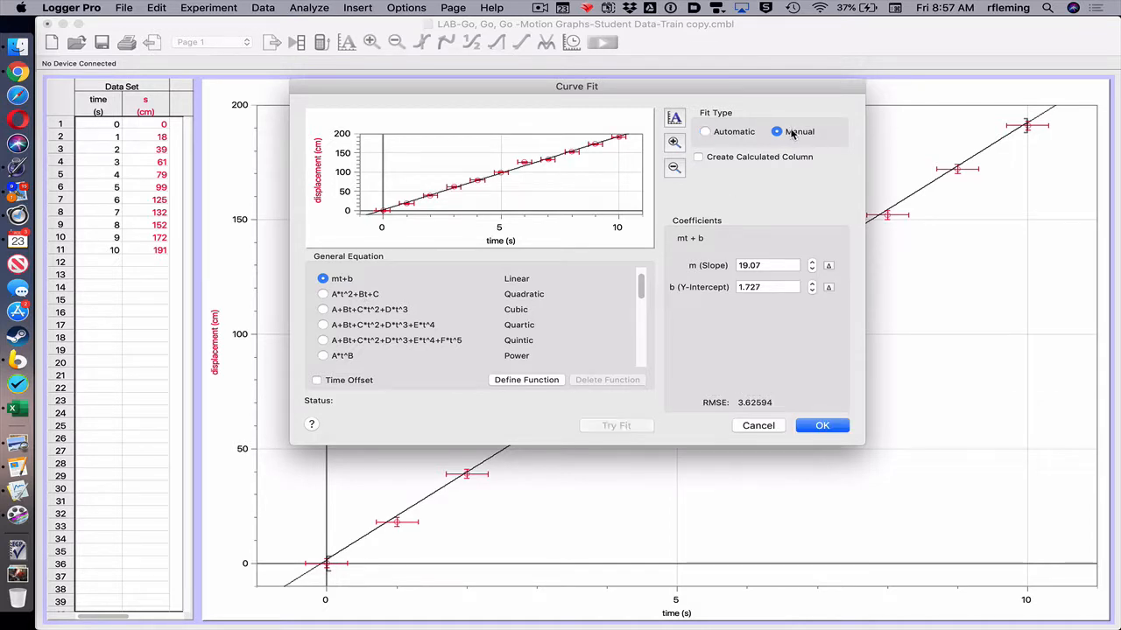
{"action": "left_click", "coordinate": [812, 263]}
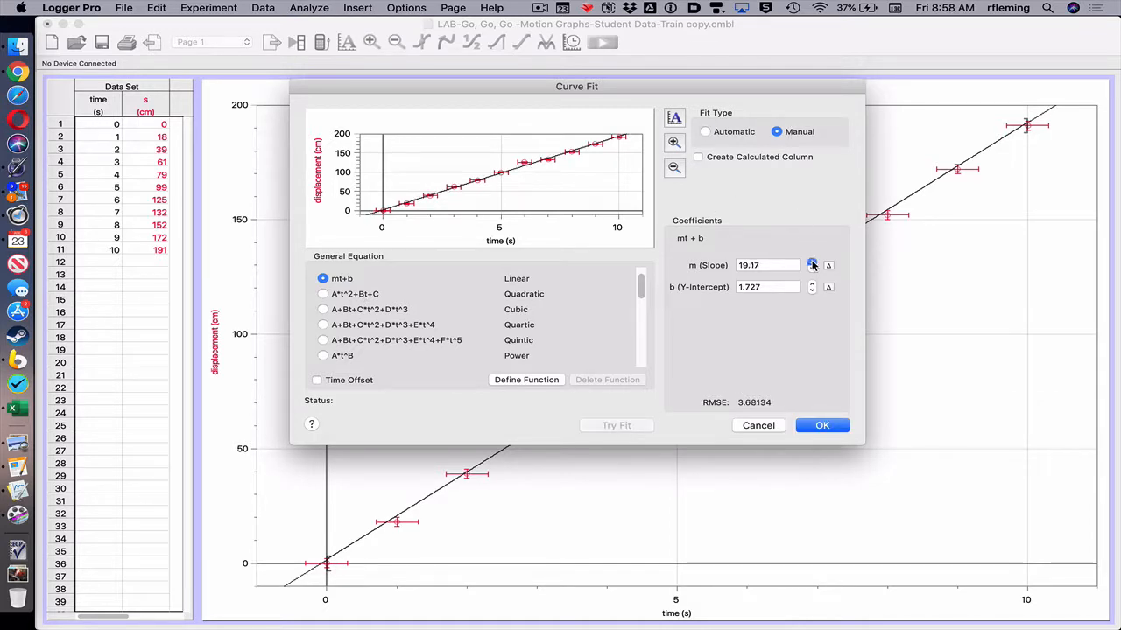
{"action": "left_click", "coordinate": [811, 263]}
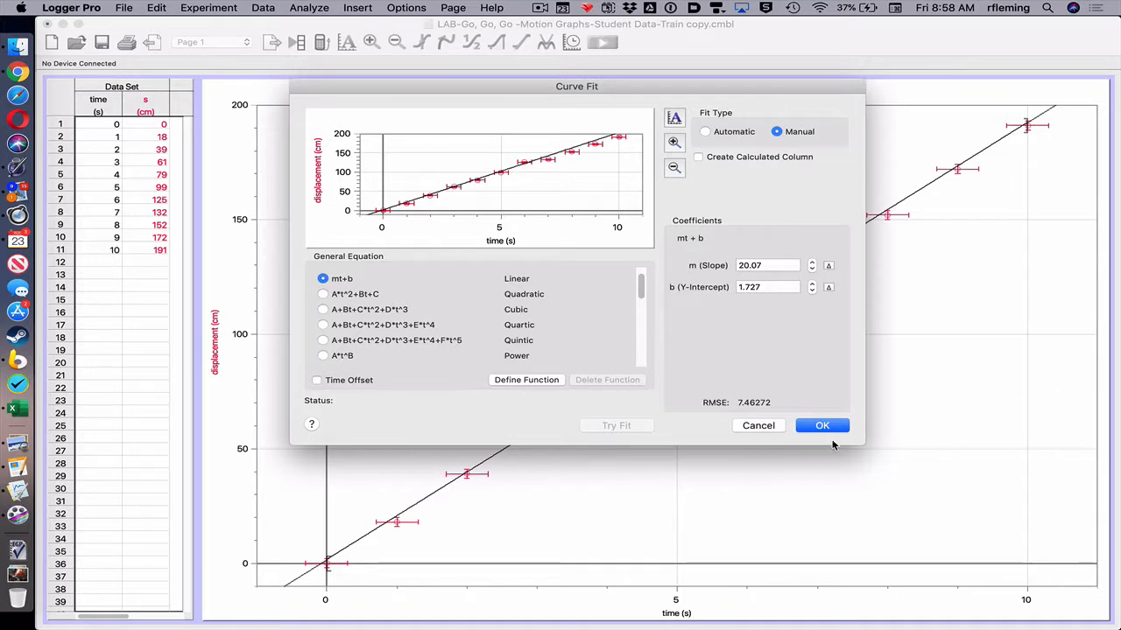
{"action": "left_click", "coordinate": [821, 426]}
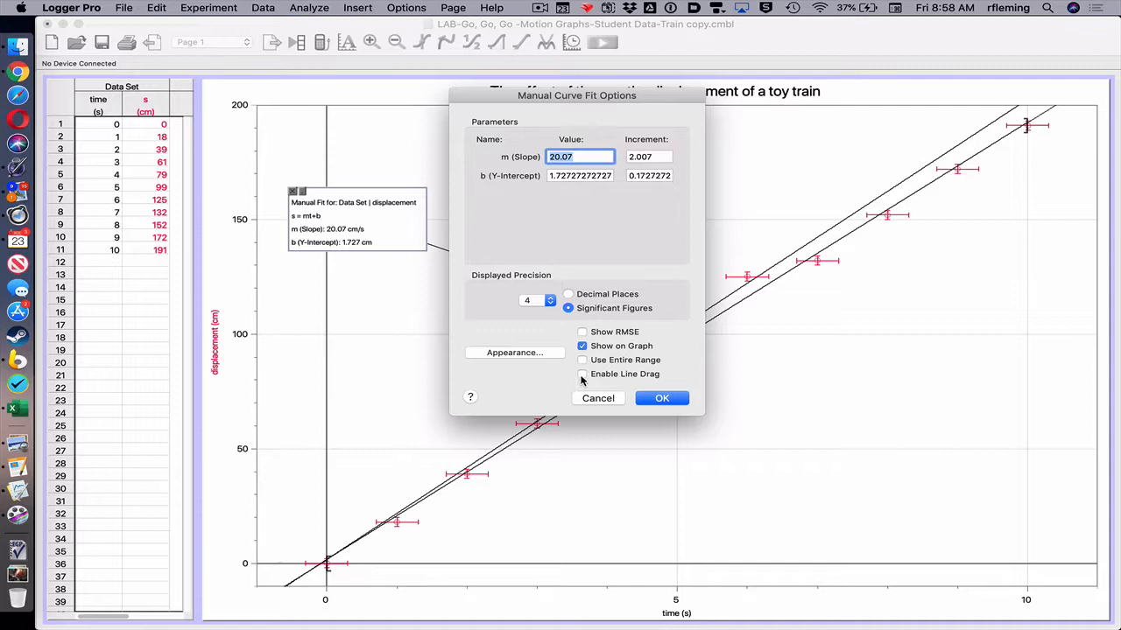
Enable line drag in the Manual Curve Fit Options and confirm
{"action": "left_click", "coordinate": [581, 375]}
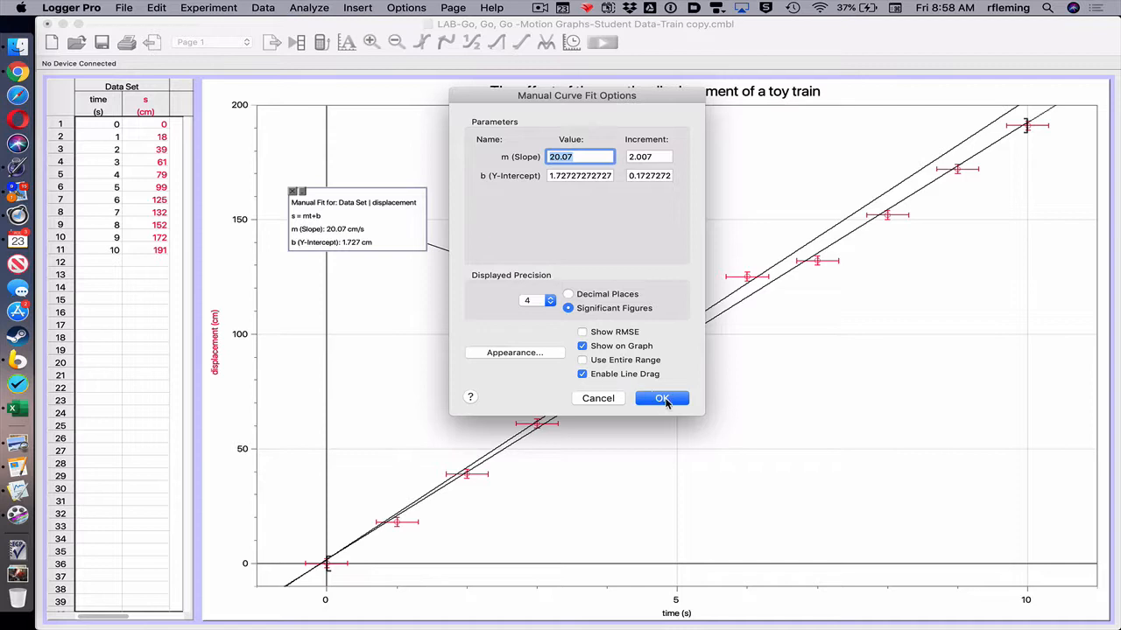
{"action": "left_click", "coordinate": [662, 399]}
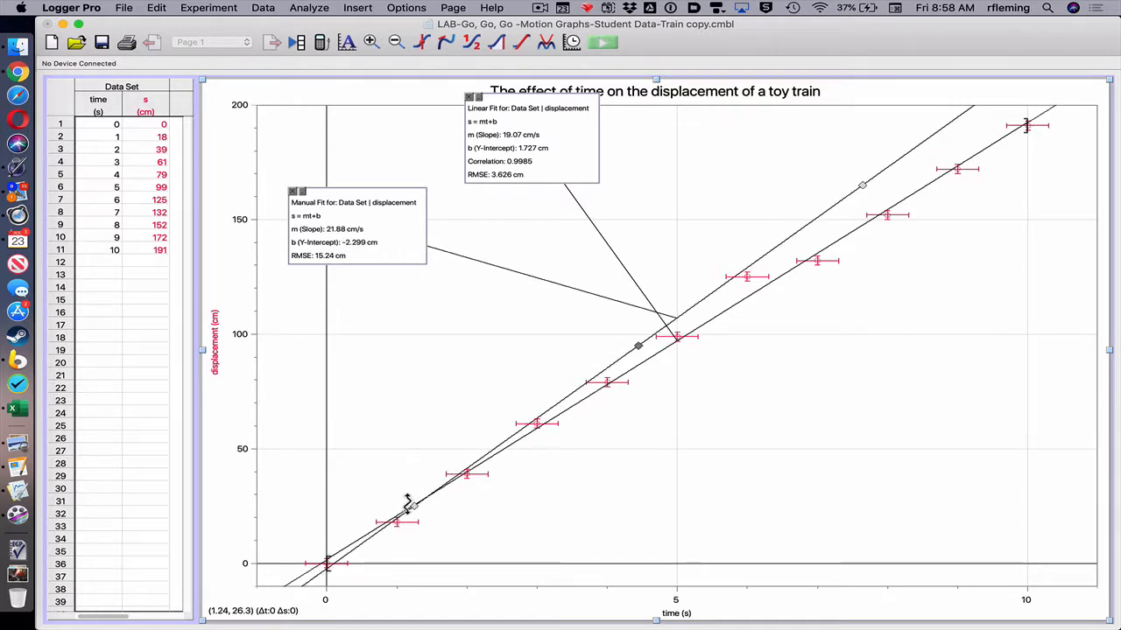
Drag the manual line steeper to about slope 20.62 and intercept -7.1 through the error bars
{"action": "left_click_drag", "start_coordinate": [412, 506], "coordinate": [423, 511]}
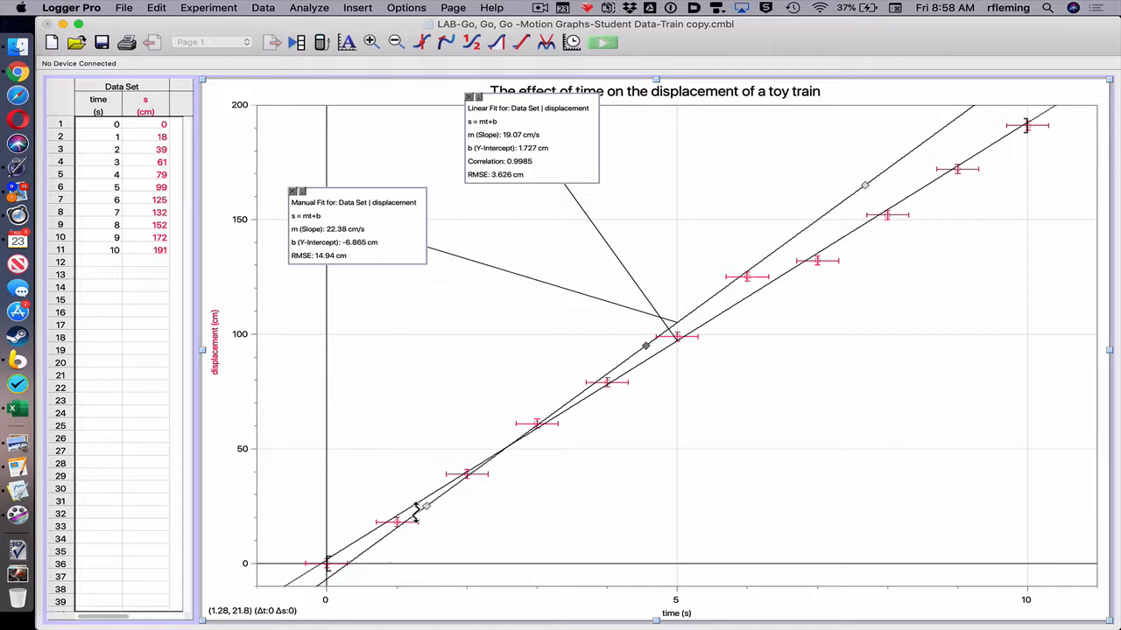
{"action": "mouse_move", "coordinate": [867, 184]}
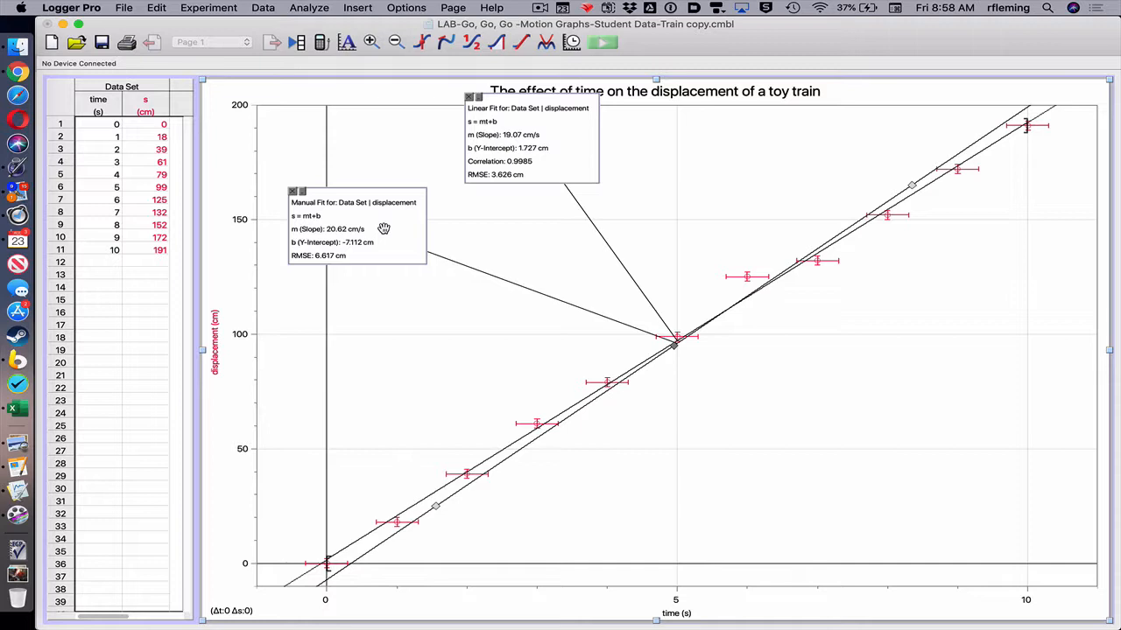
{"action": "mouse_move", "coordinate": [281, 214]}
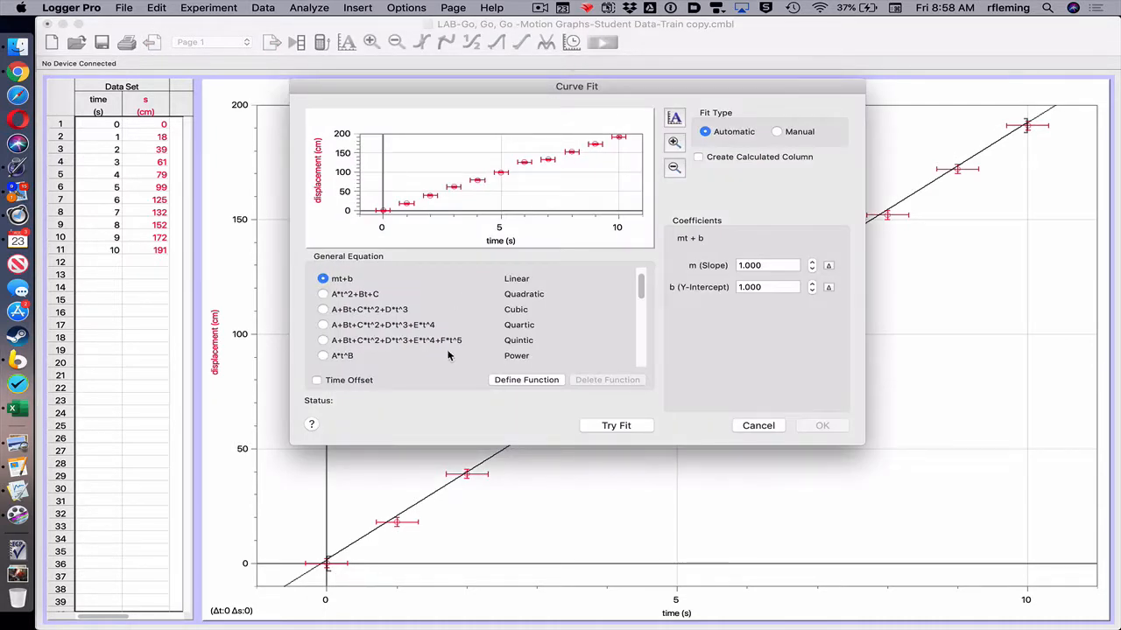
{"action": "mouse_move", "coordinate": [529, 381]}
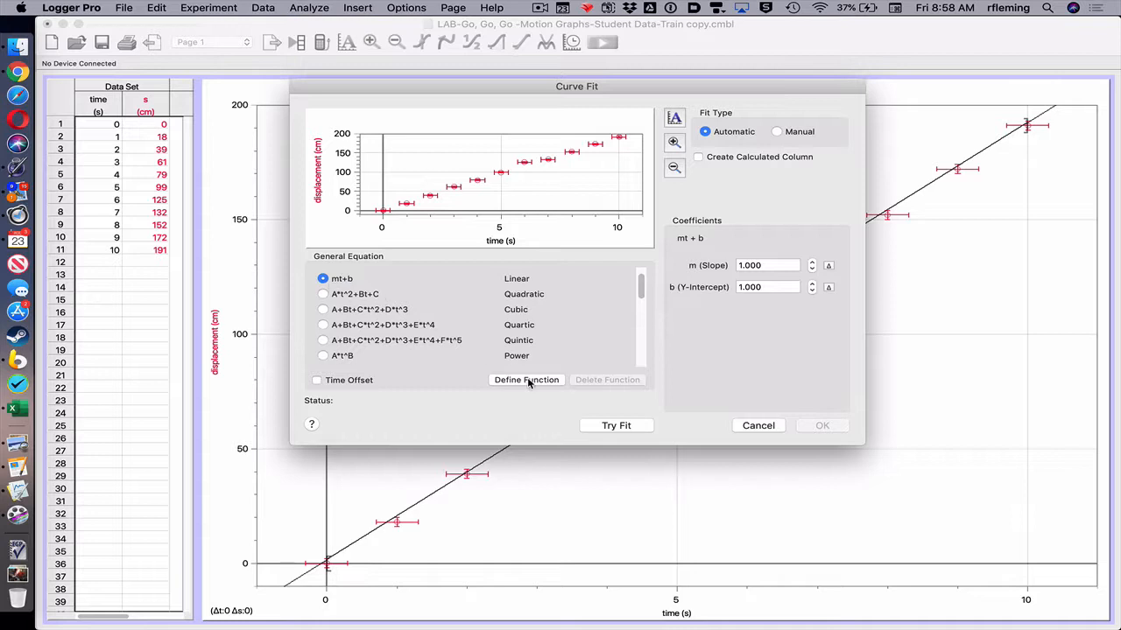
Fit mt+b again, raise the manual slope to about 20.87 cm/s and apply it beside the automatic fit
{"action": "left_click", "coordinate": [616, 426]}
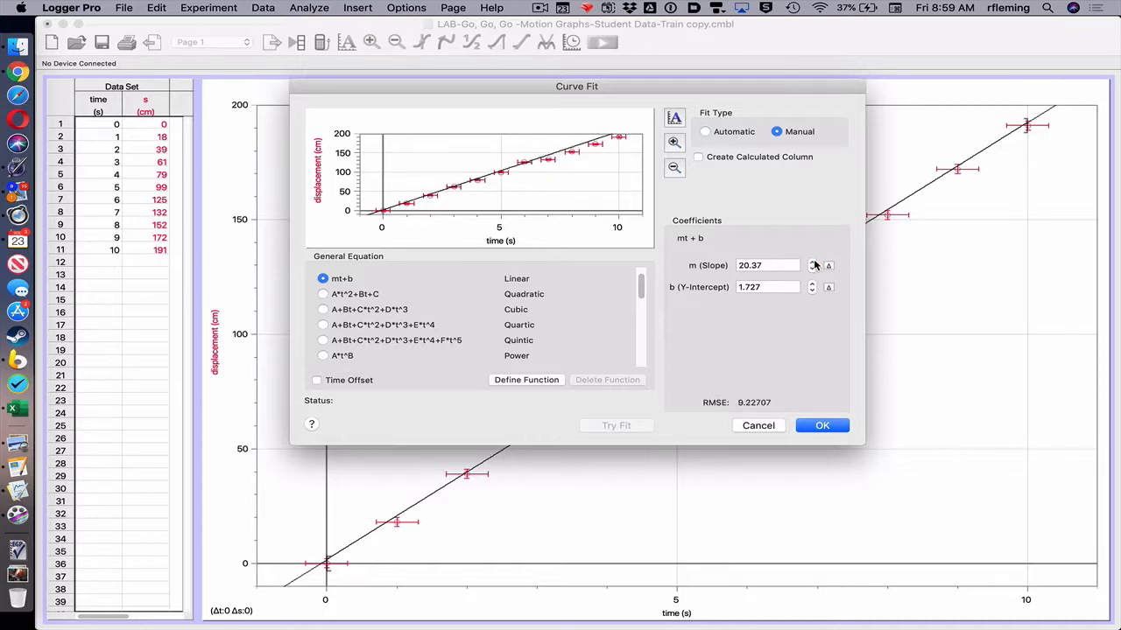
{"action": "left_click", "coordinate": [813, 263]}
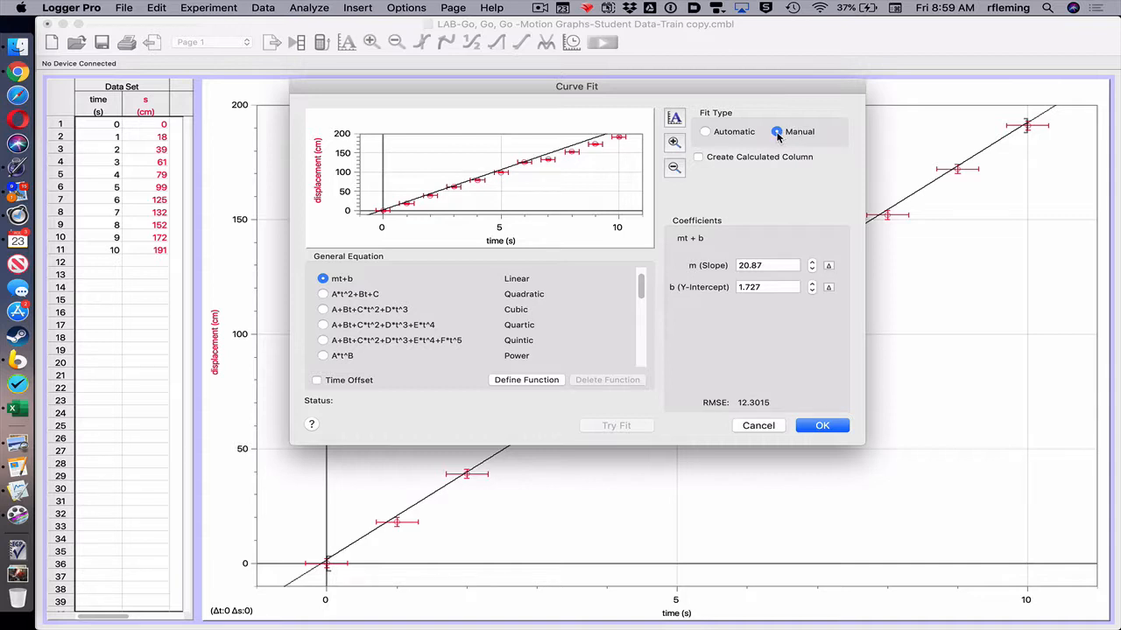
{"action": "left_click", "coordinate": [821, 425]}
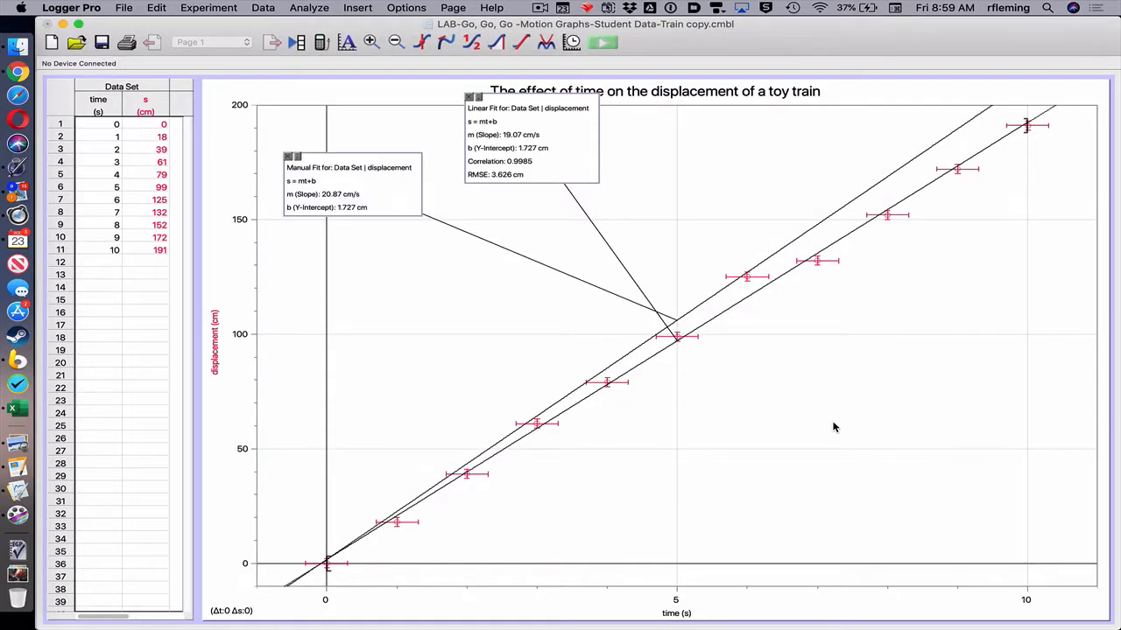
{"action": "mouse_move", "coordinate": [347, 161]}
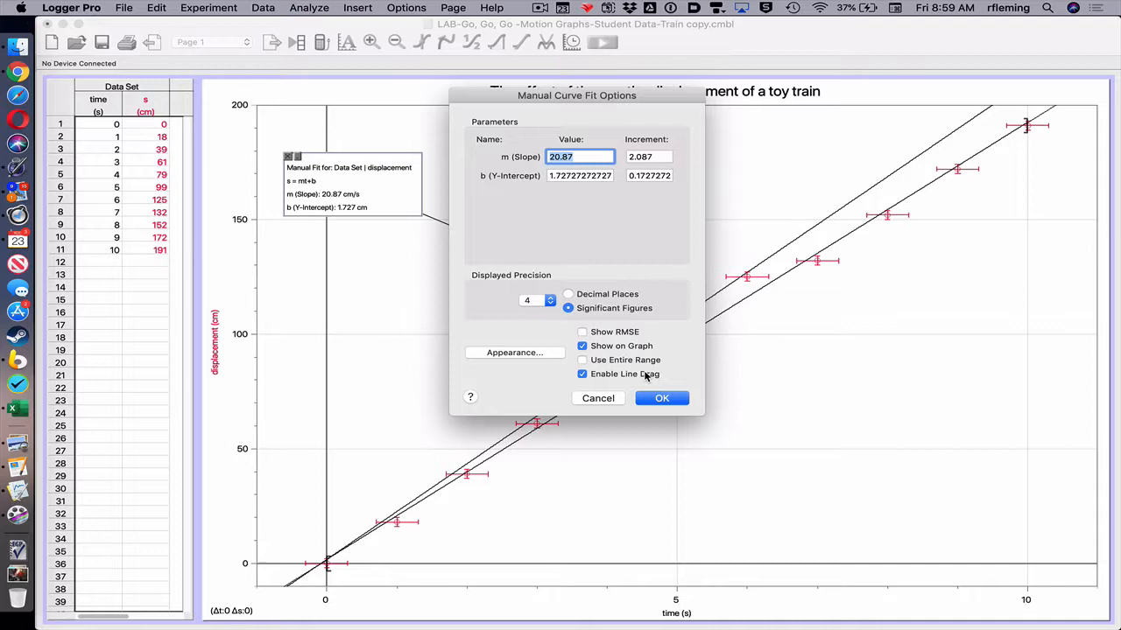
Enable line drag for the new manual fit and confirm the options
{"action": "left_click", "coordinate": [662, 399]}
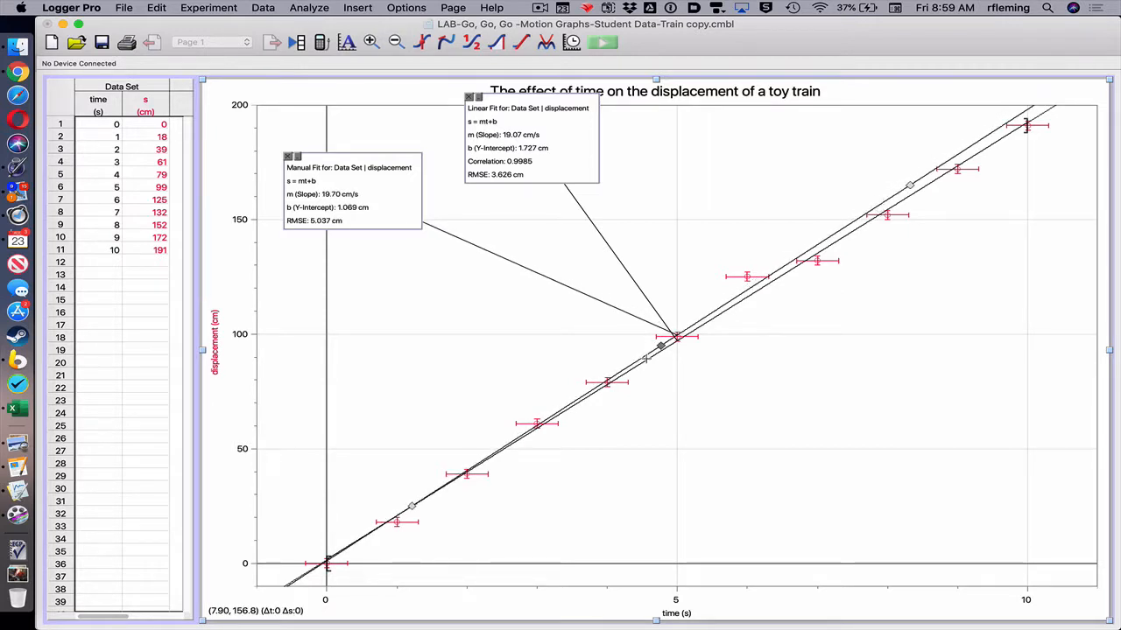
{"action": "mouse_move", "coordinate": [412, 508]}
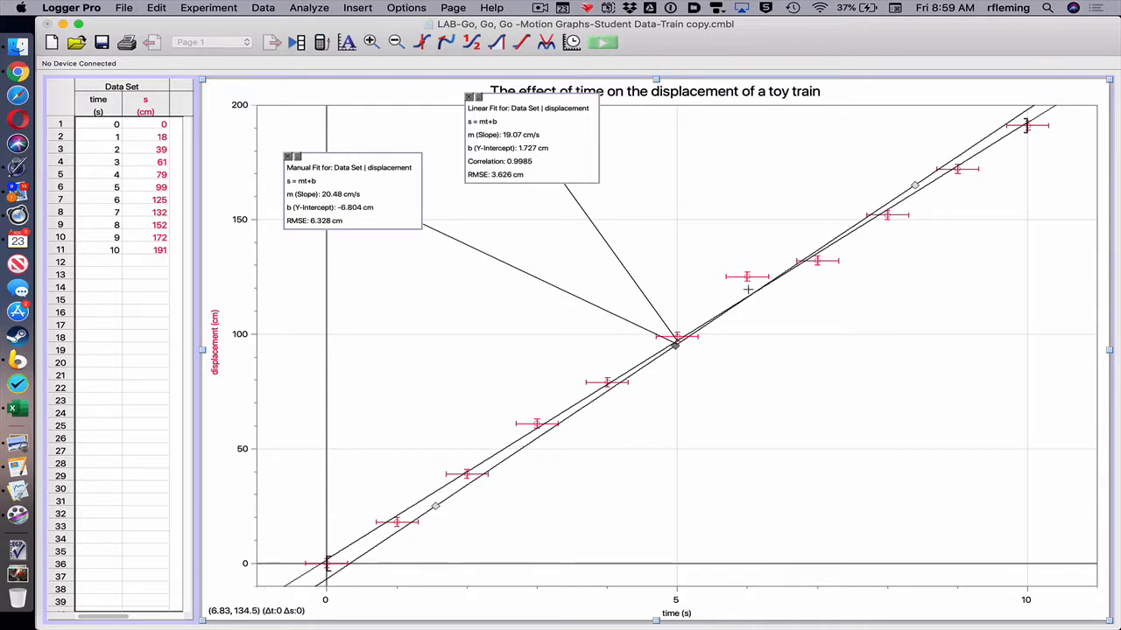
{"action": "mouse_move", "coordinate": [744, 277]}
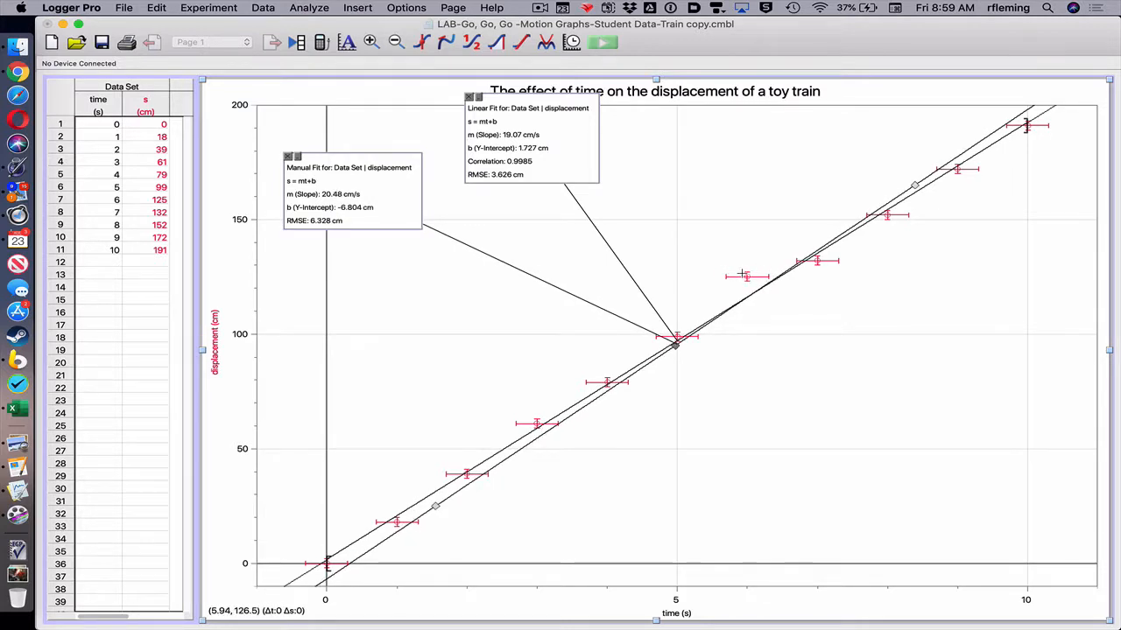